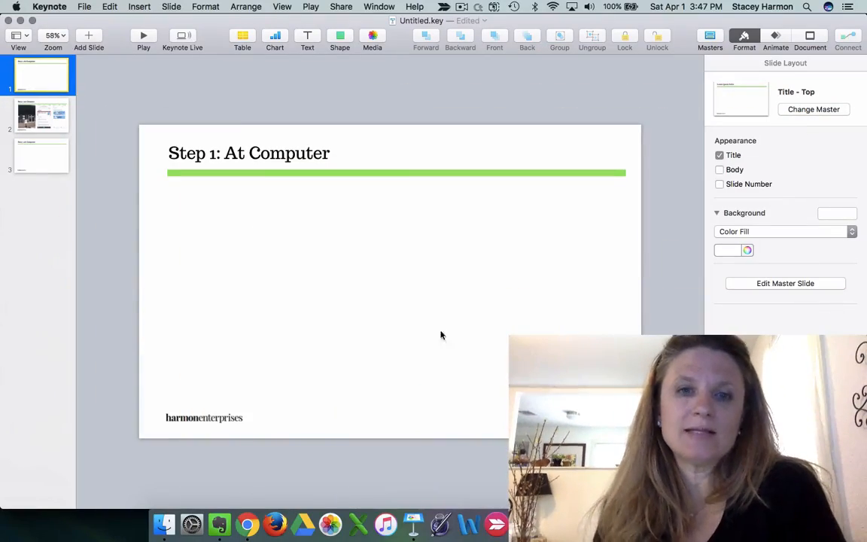
mouse_move(248, 525)
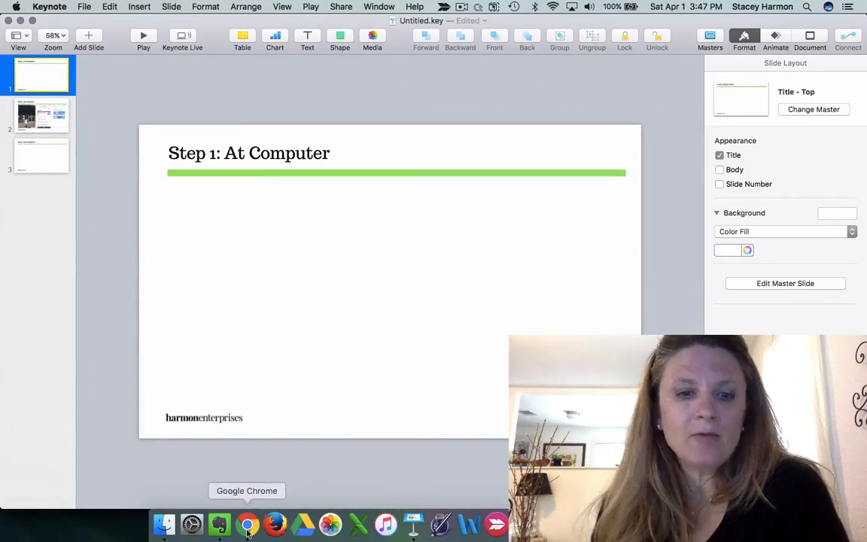
- Open the West 15th Starbrite coupon for 20% off a dry cleaning order
left_click(248, 524)
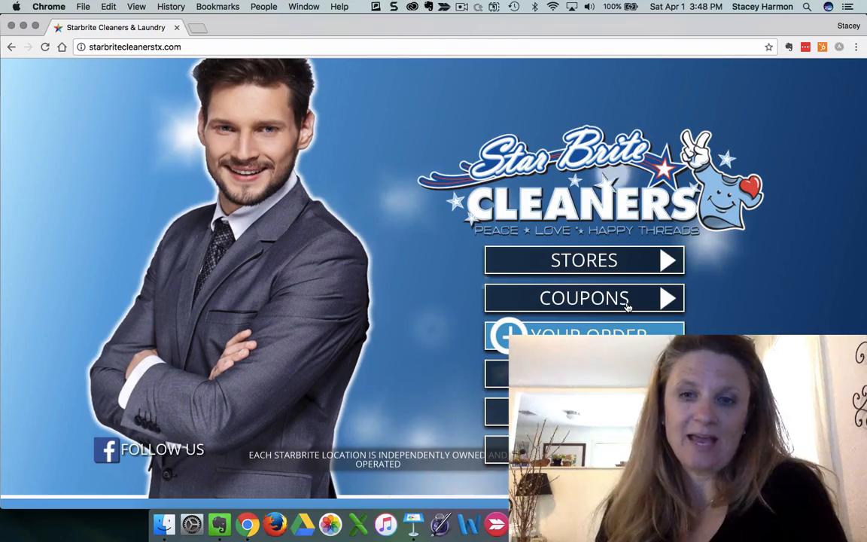
left_click(584, 298)
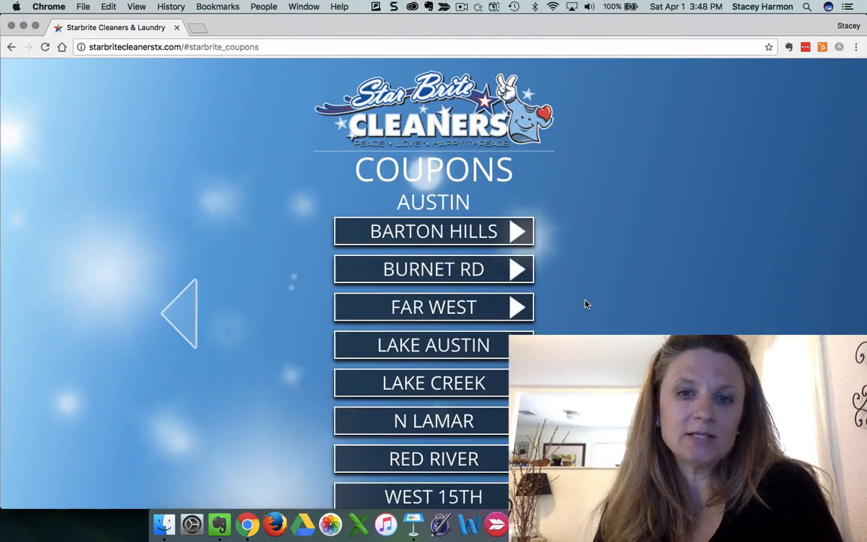
scroll("down", 3)
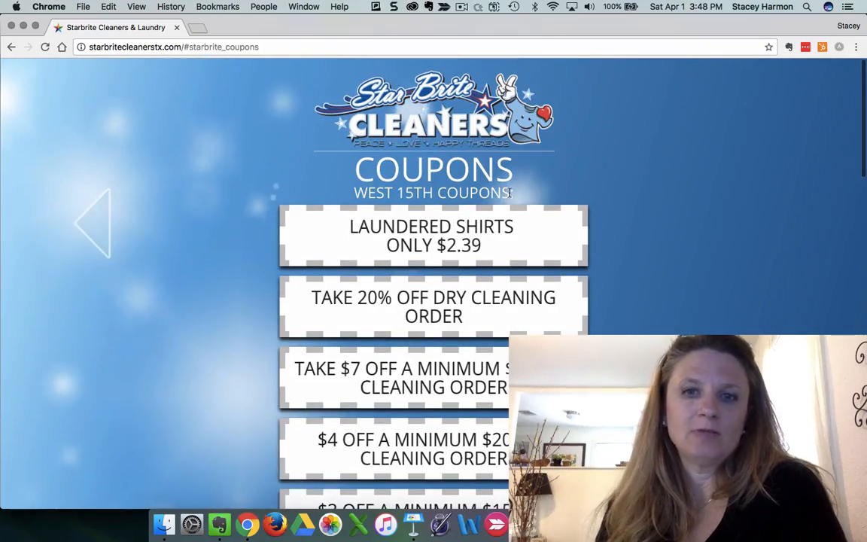
left_click(434, 306)
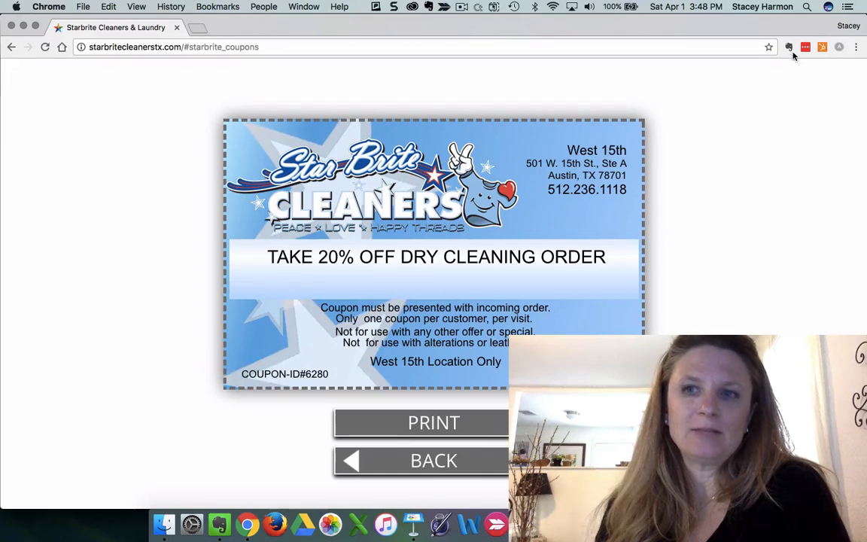
- Save a screenshot clip of the coupon to the .In Box - Business notebook
left_click(789, 47)
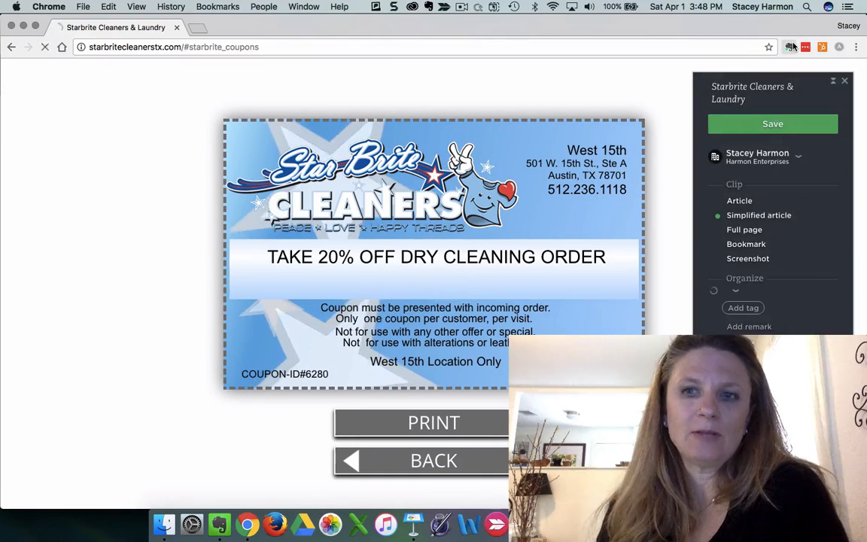
left_click(772, 123)
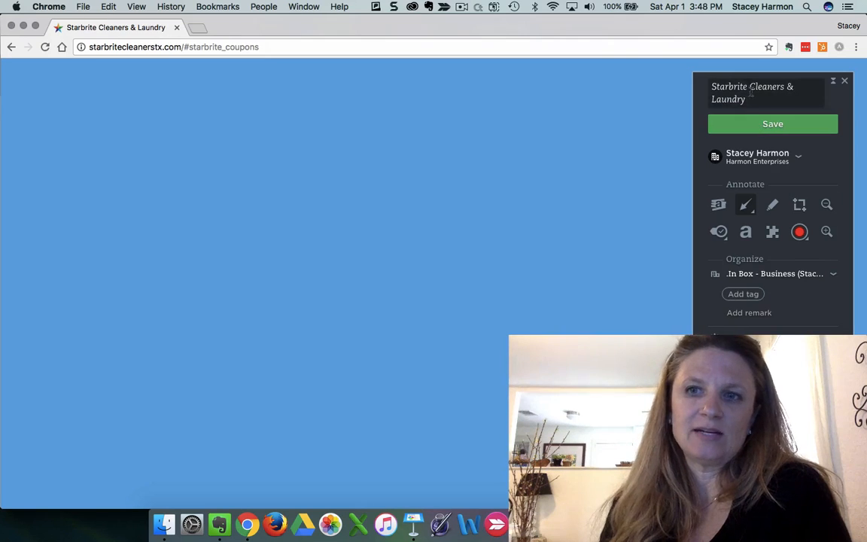
left_click(772, 124)
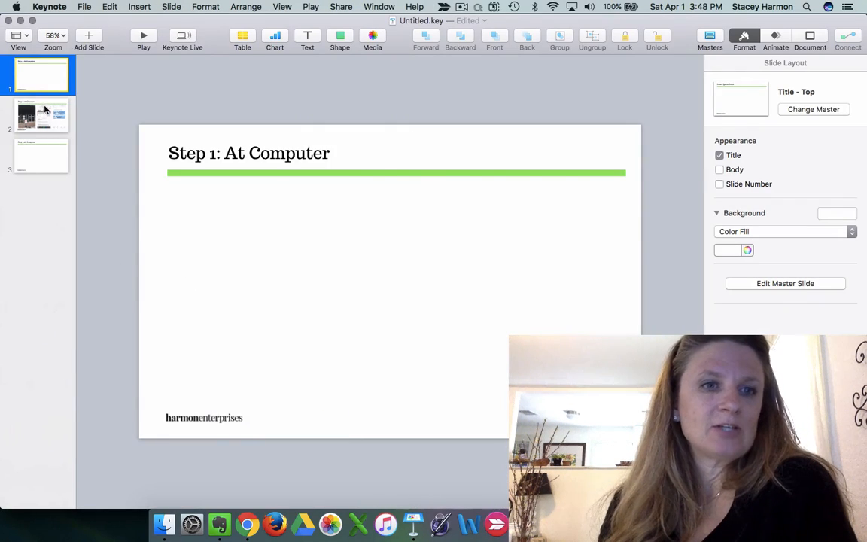
- Show the Step 2: At Cleaners slide from the slide navigator
left_click(143, 36)
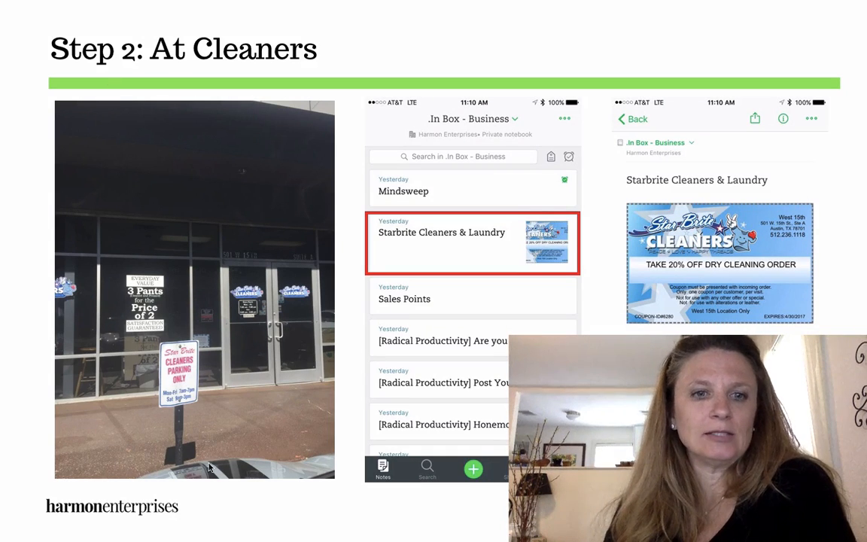
mouse_move(152, 336)
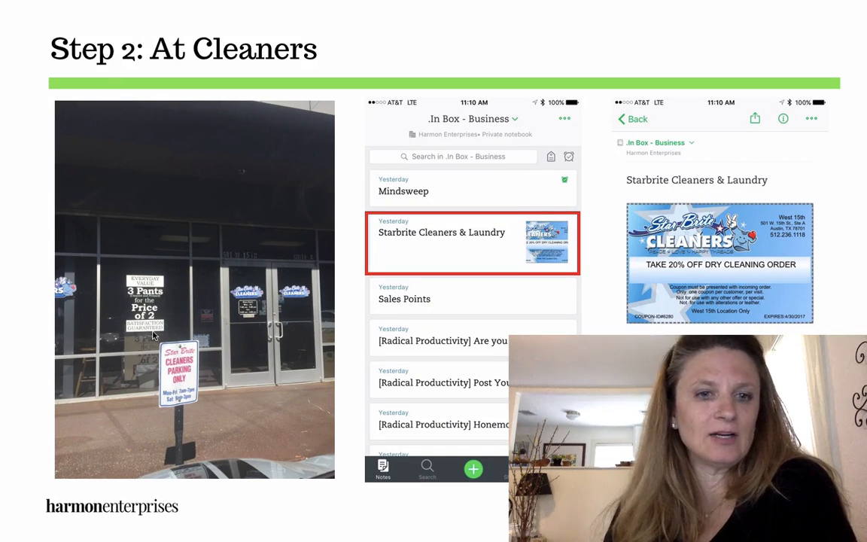
mouse_move(362, 329)
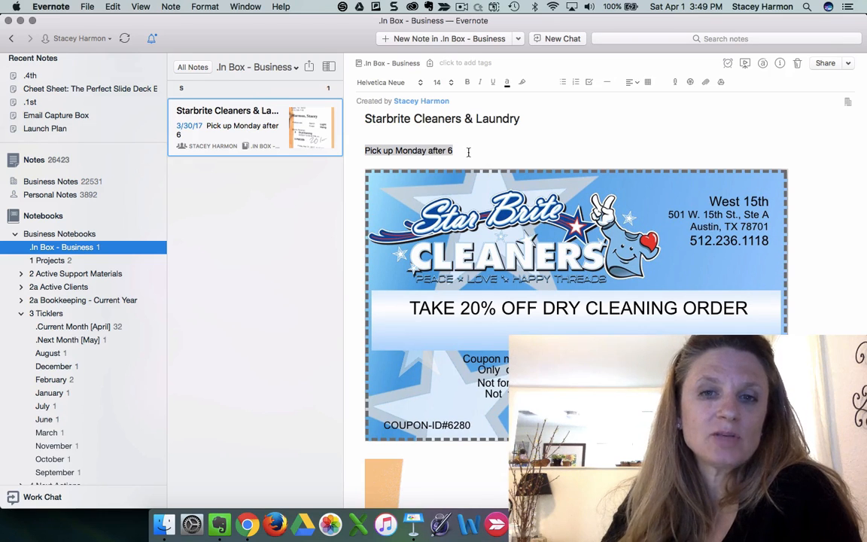
- Copy the Starbrite Cleaners & Laundry note link and open the .Current Month [April] notebook
scroll("down", 3)
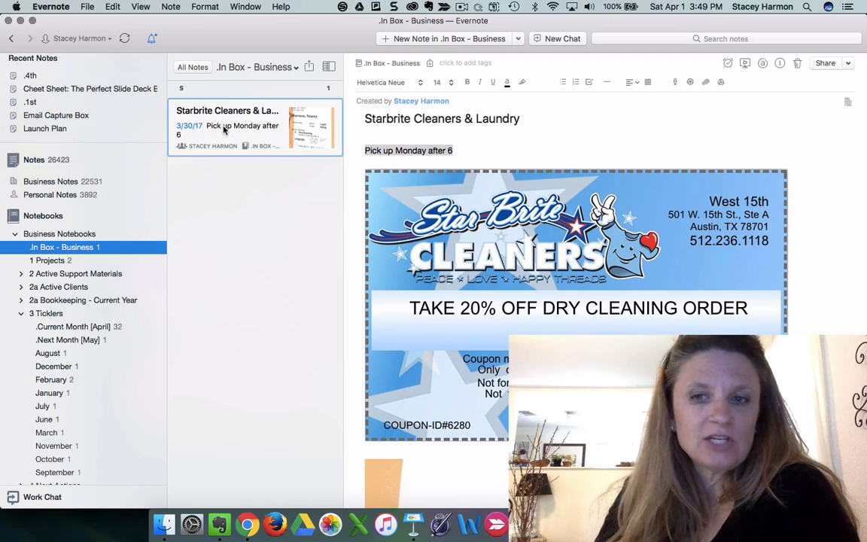
right_click(225, 128)
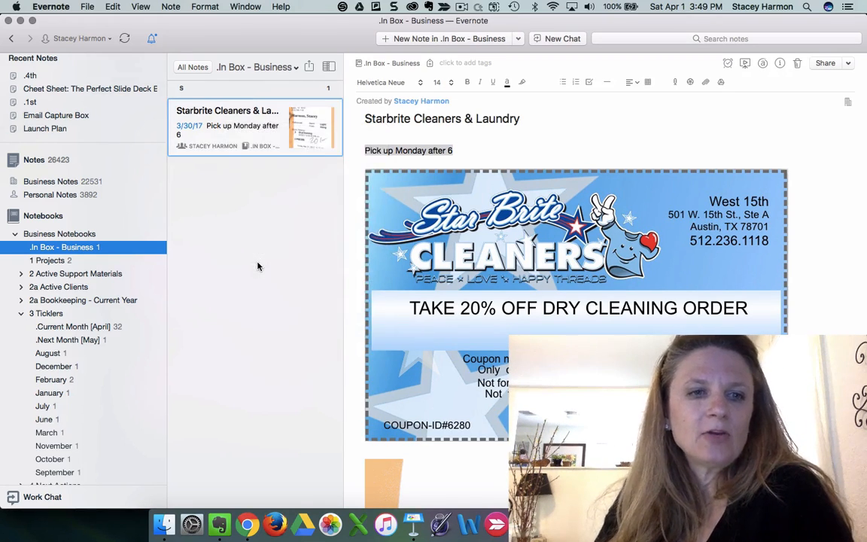
mouse_move(65, 334)
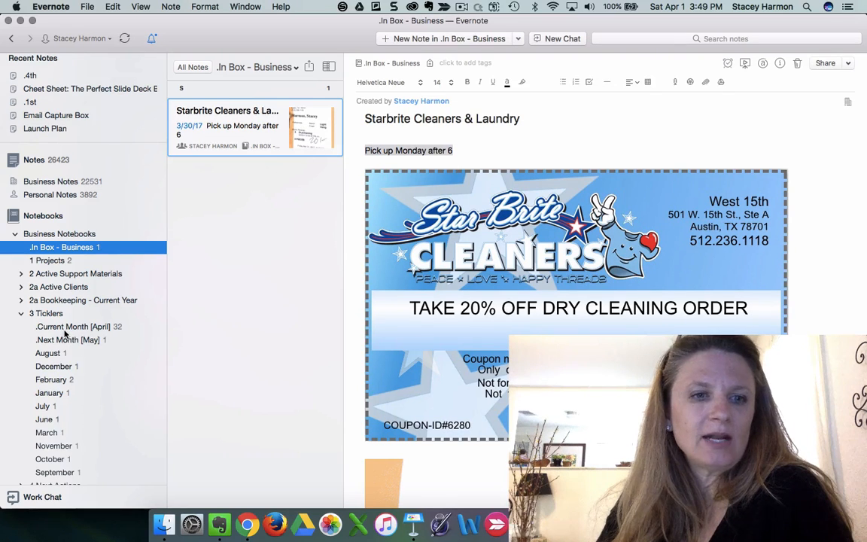
mouse_move(72, 326)
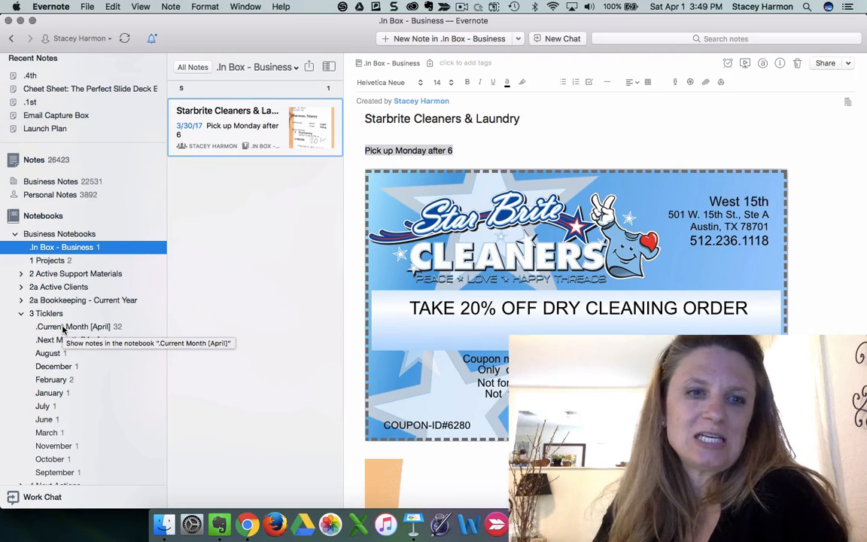
left_click(72, 326)
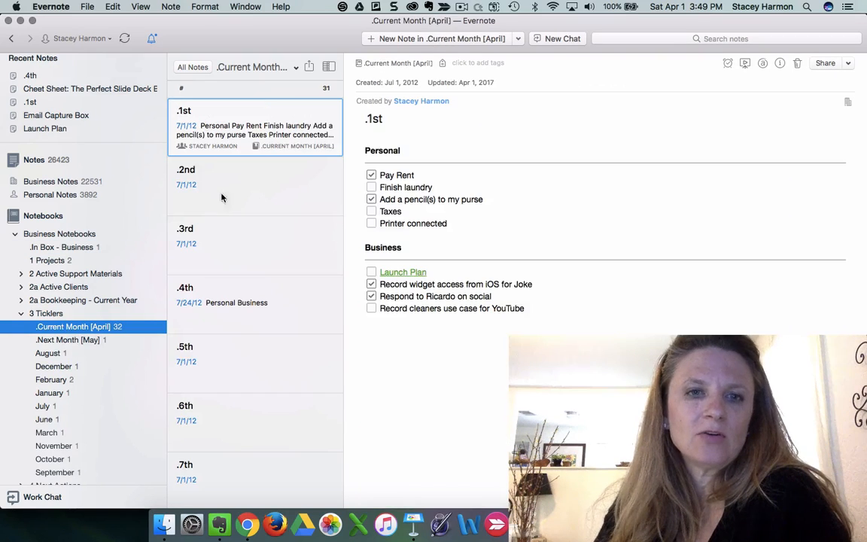
- In the .4th note, add a 'Dry Cleaners' checkbox task under Personal
left_click(256, 301)
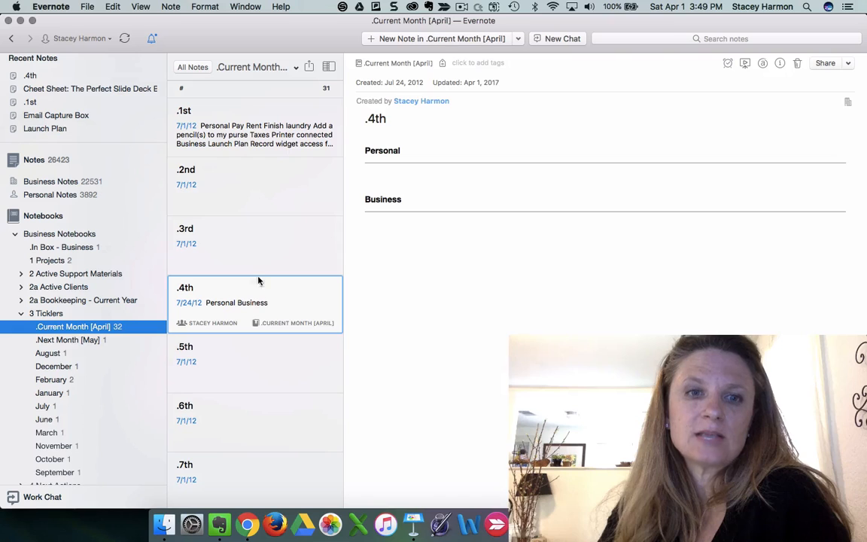
mouse_move(253, 239)
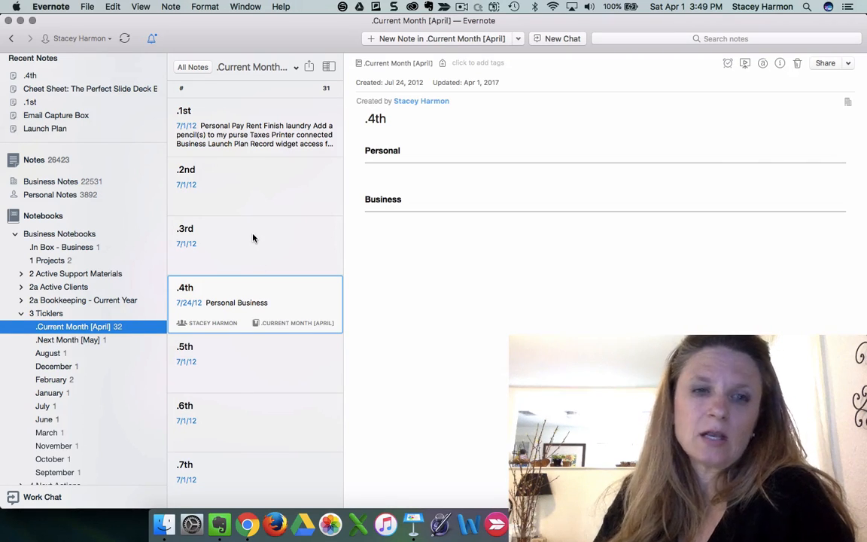
left_click(376, 171)
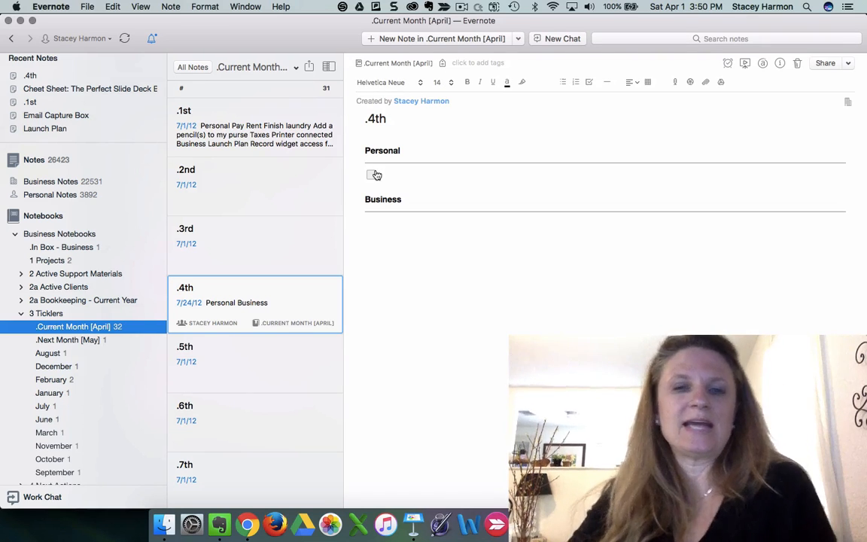
type("Dry Cleaners")
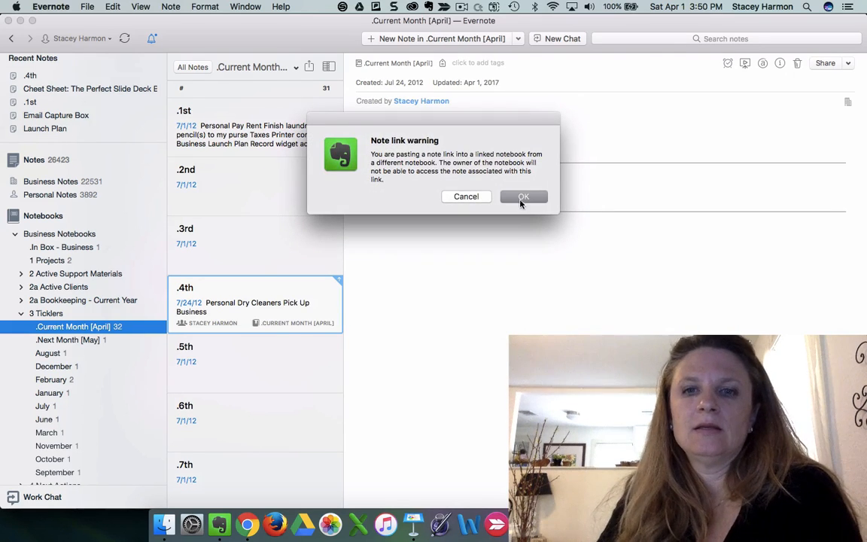
- Confirm the note link warning, then follow the Starbrite Cleaners & Laundry link
left_click(524, 197)
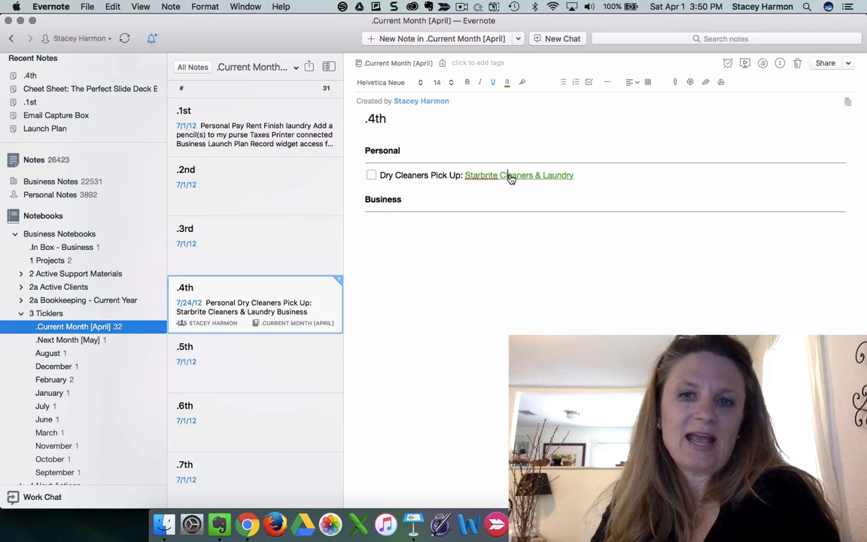
left_click(519, 174)
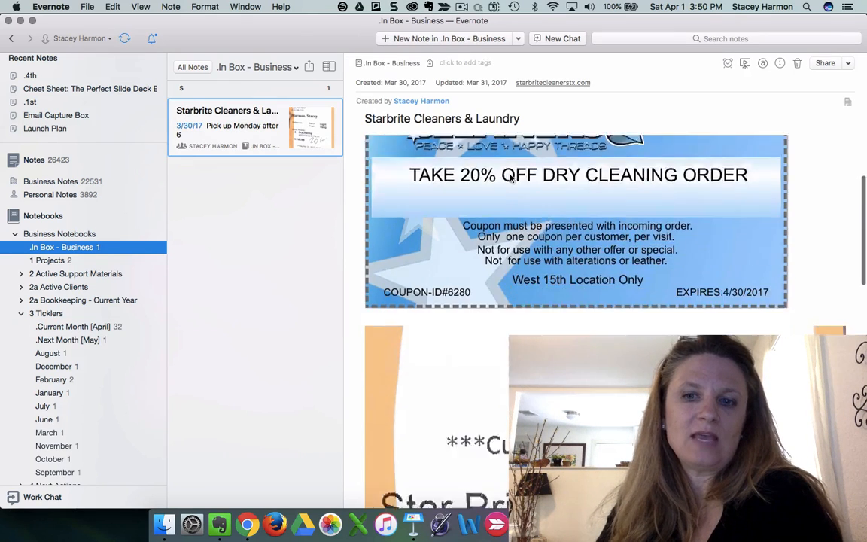